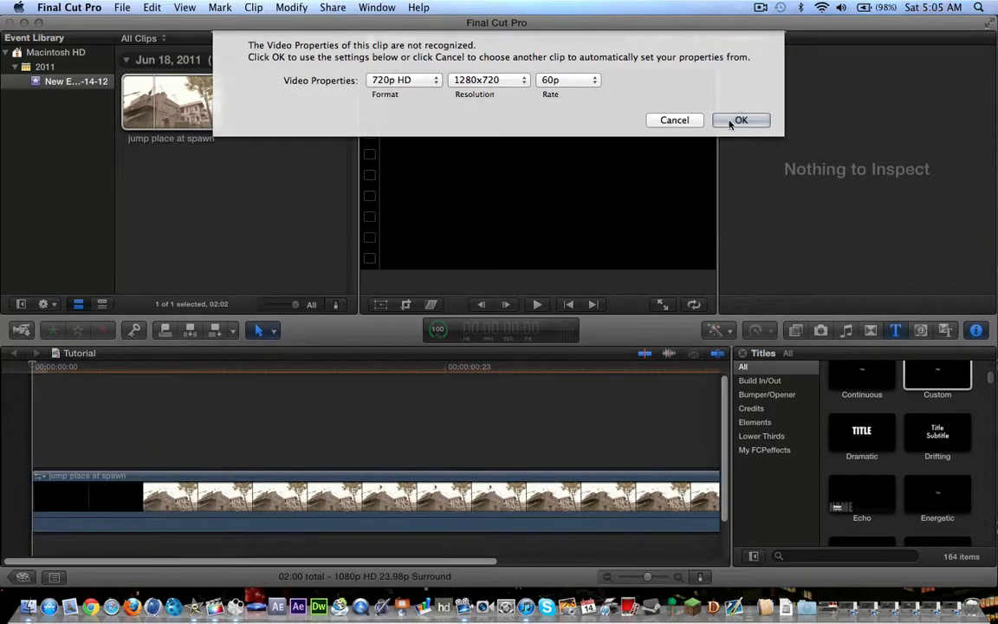
Accept 720p HD 60p video properties and trim the jump clip to 00:53 around the jump.
click(741, 119)
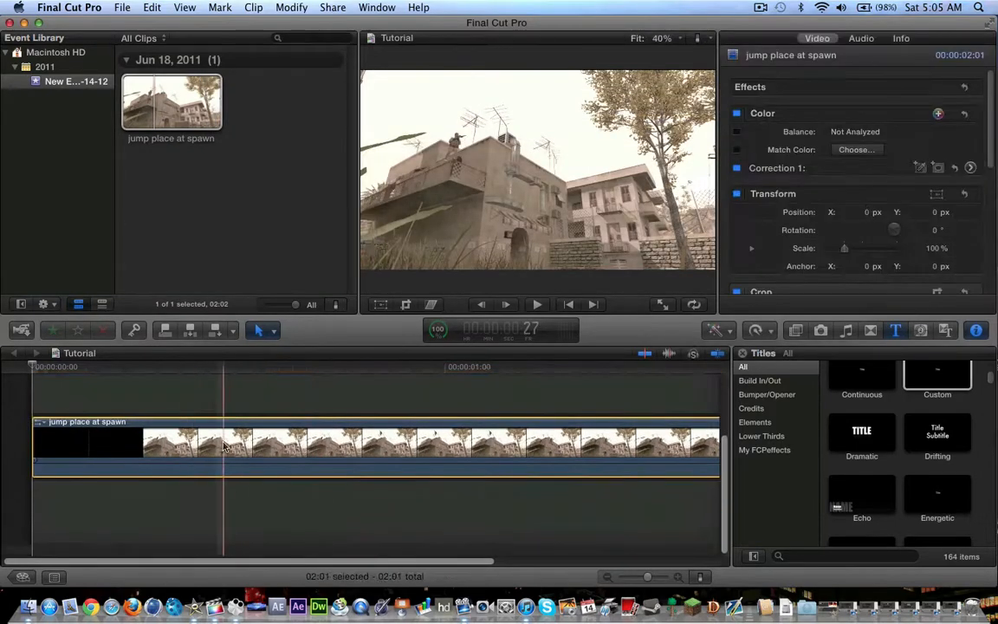
click(341, 441)
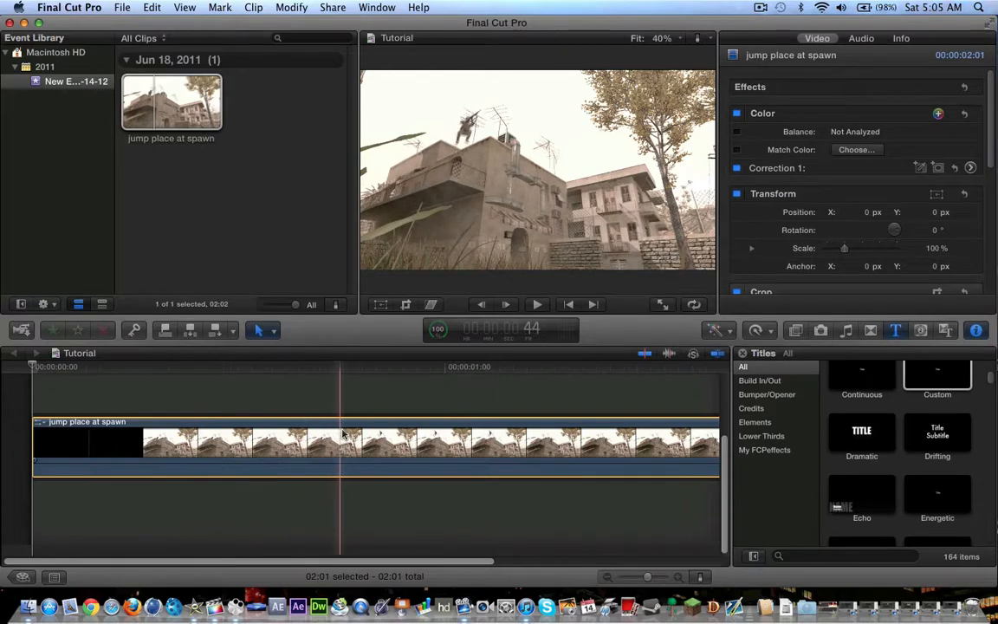
click(477, 437)
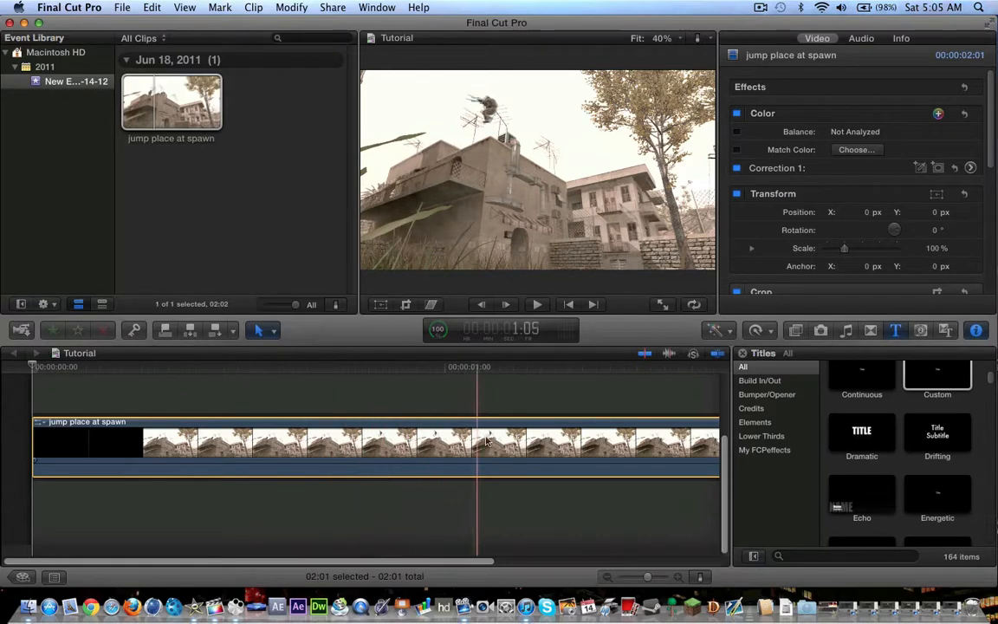
click(352, 437)
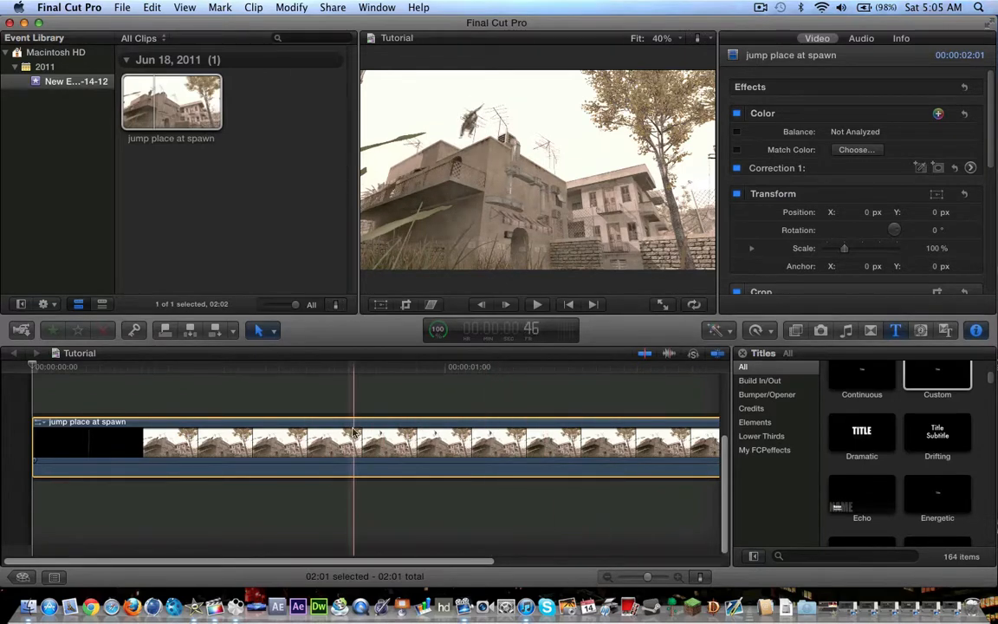
click(657, 463)
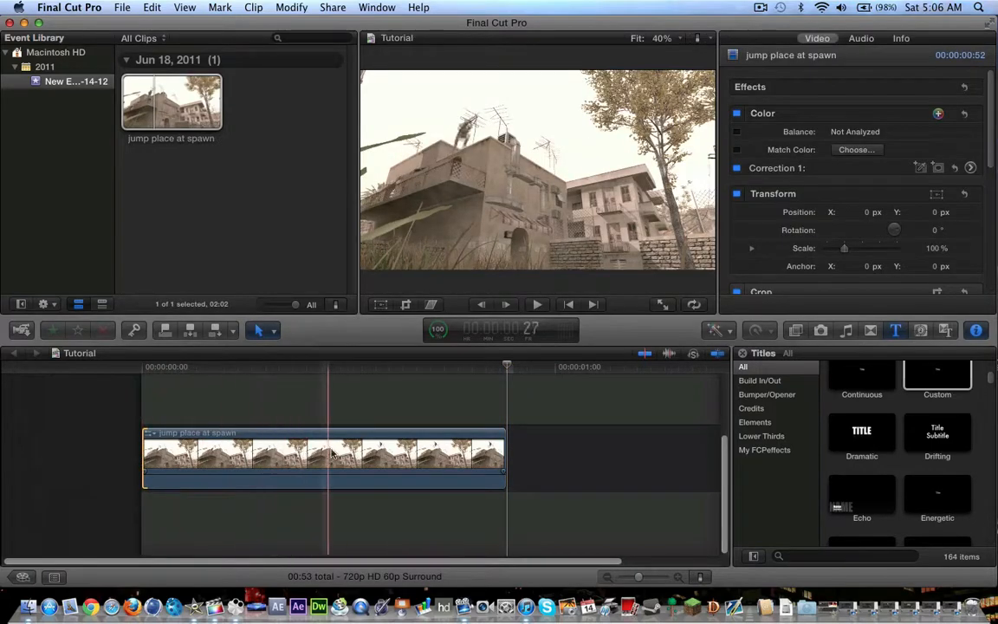
Retime the jump clip to Slow 25% with Optical Flow, then preview the slowed jump.
click(454, 455)
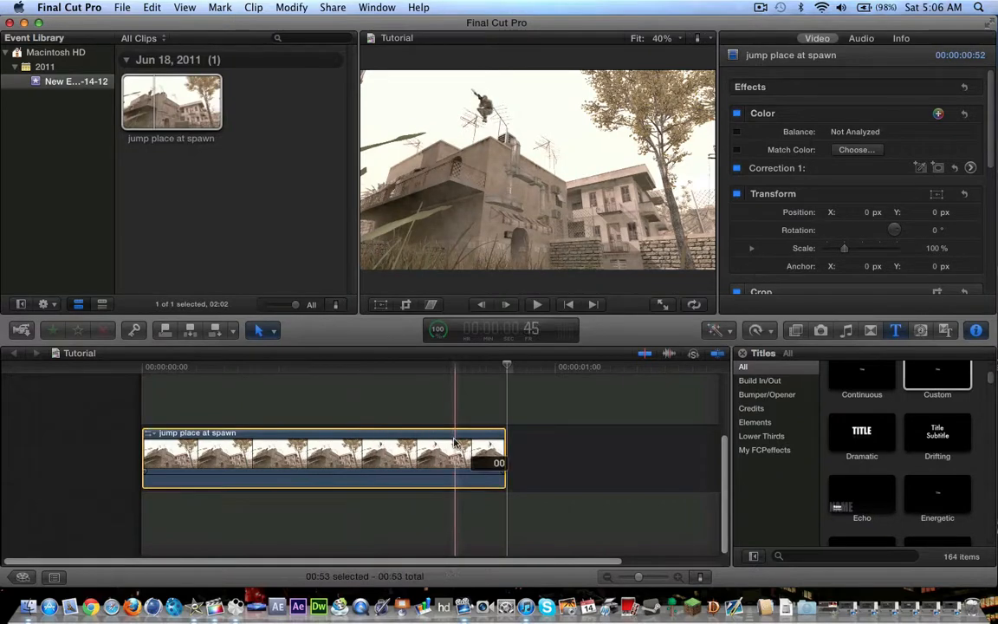
click(754, 330)
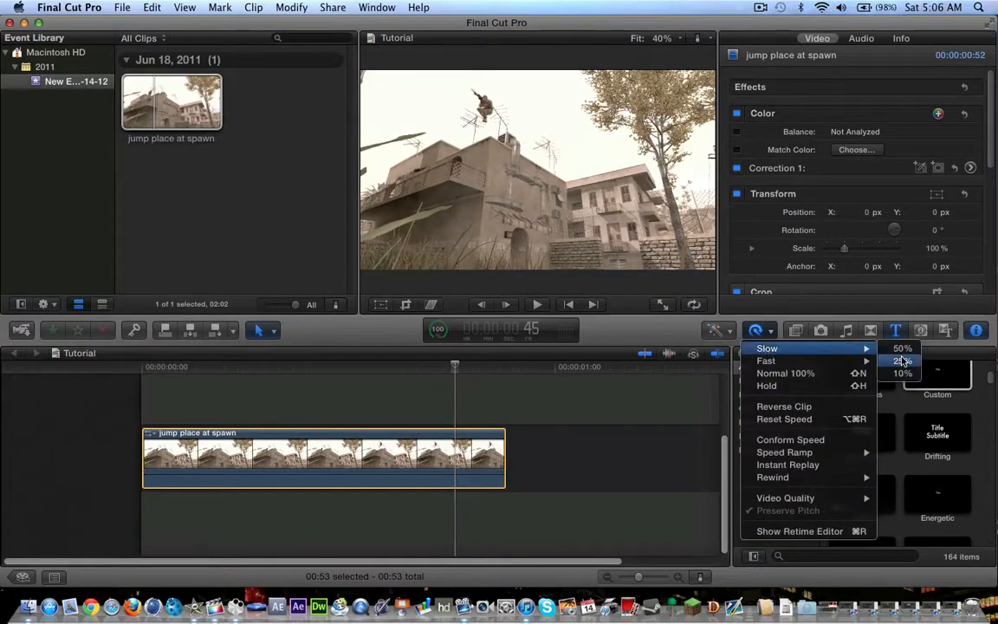
click(902, 360)
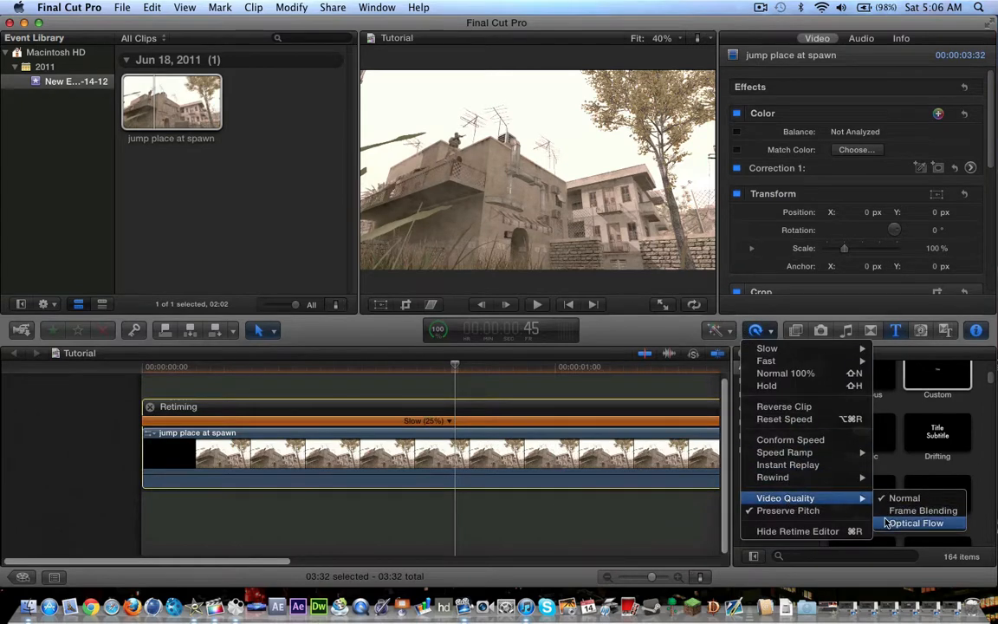
click(914, 522)
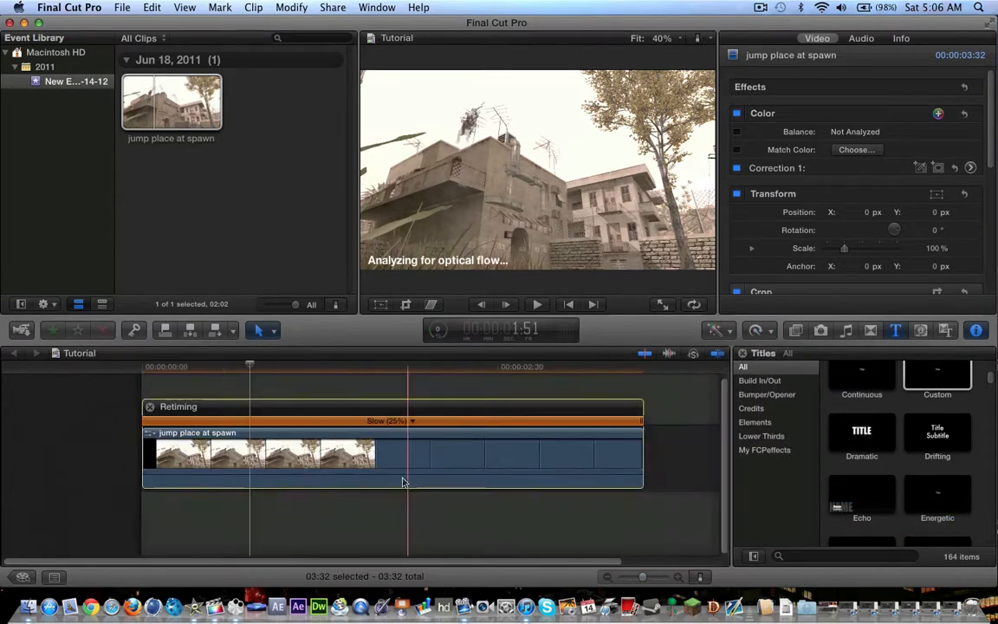
click(536, 304)
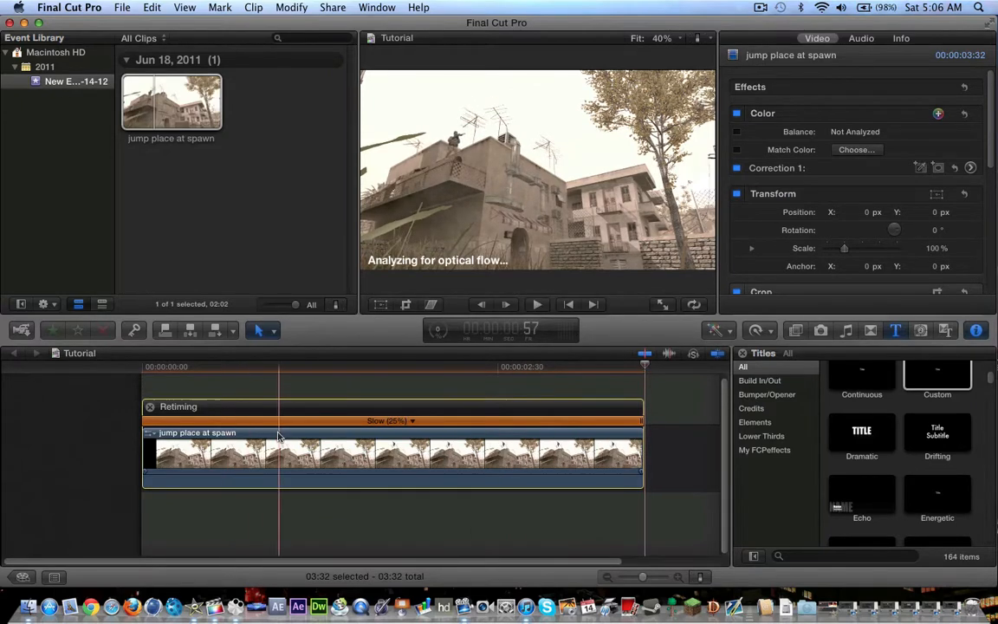
click(536, 304)
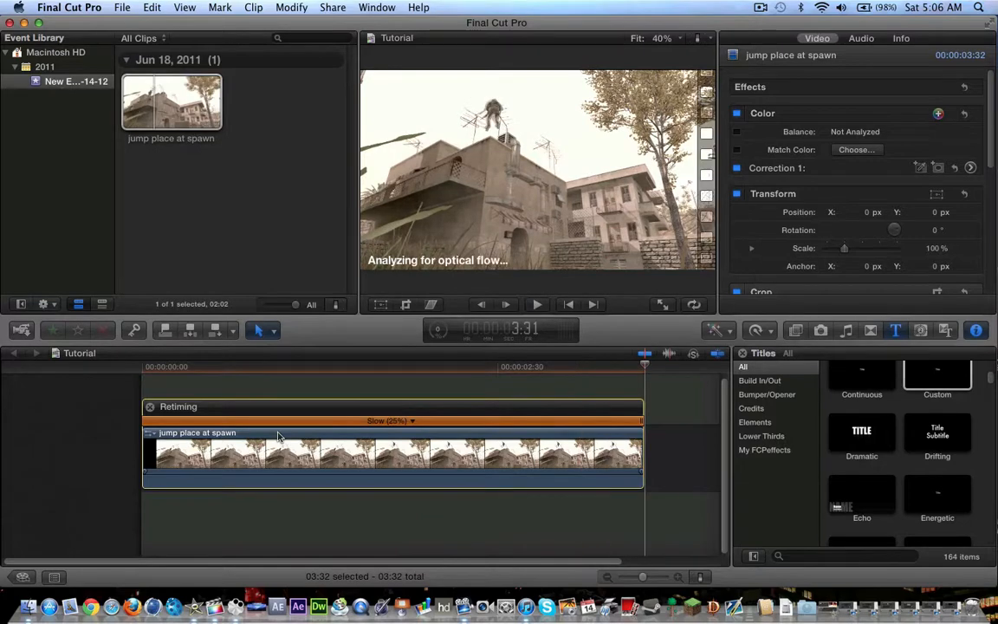
Transcode the jump place at spawn event clip, creating optimized media.
right_click(171, 102)
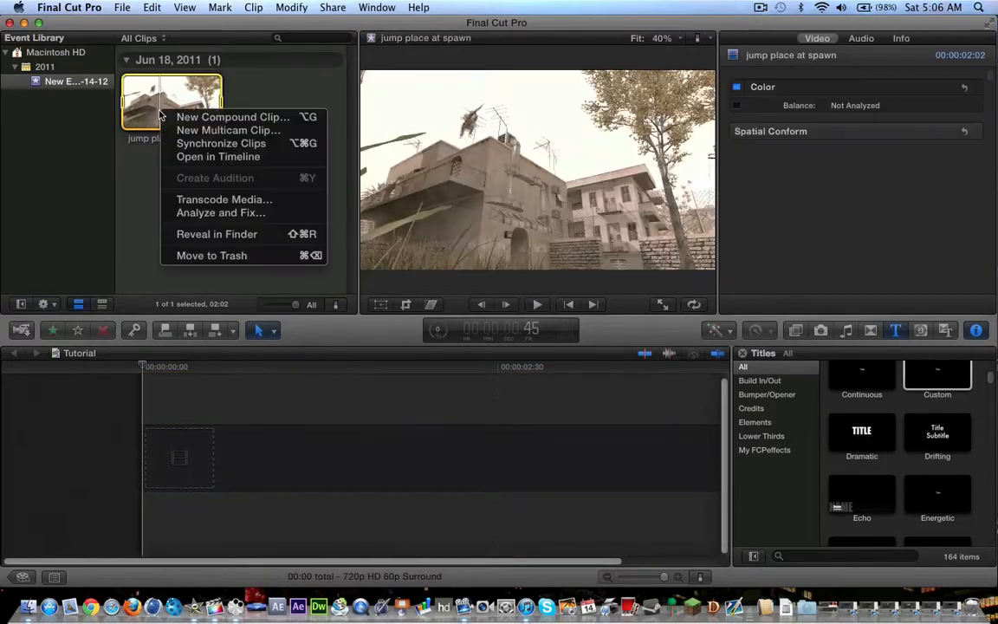
click(223, 200)
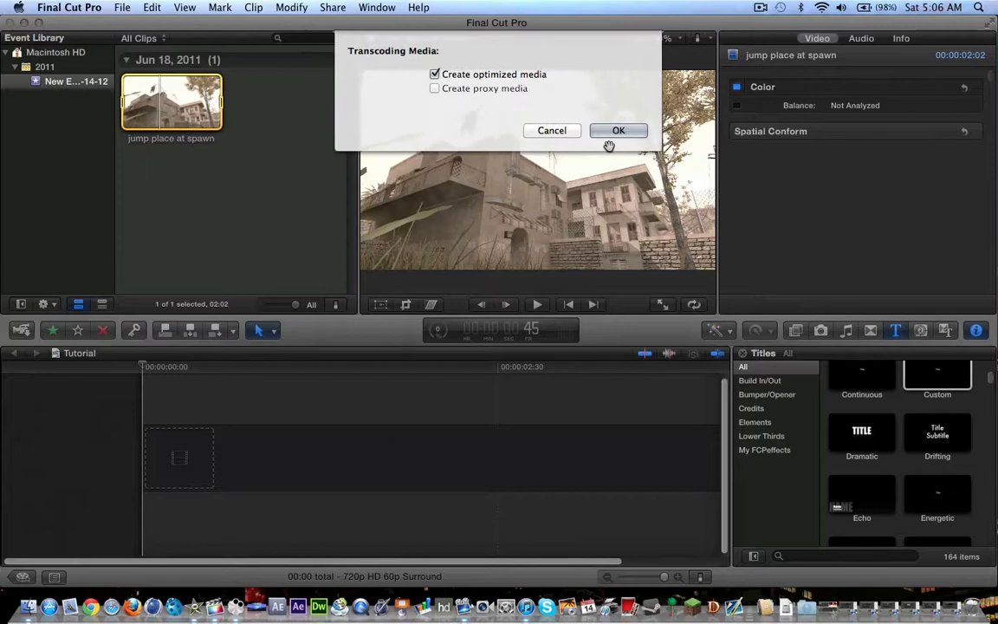
click(619, 130)
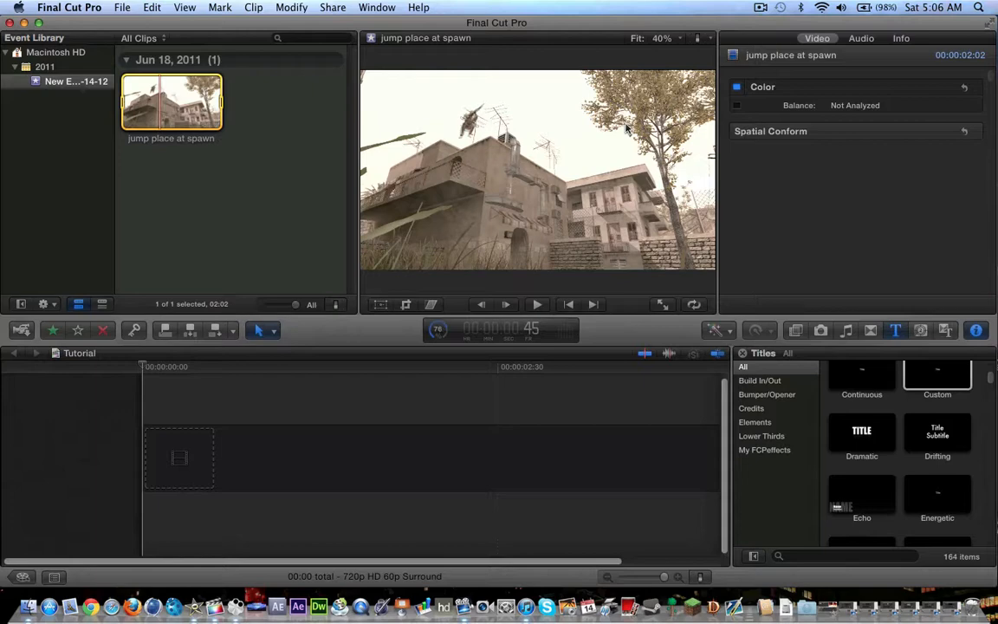
mouse_move(438, 177)
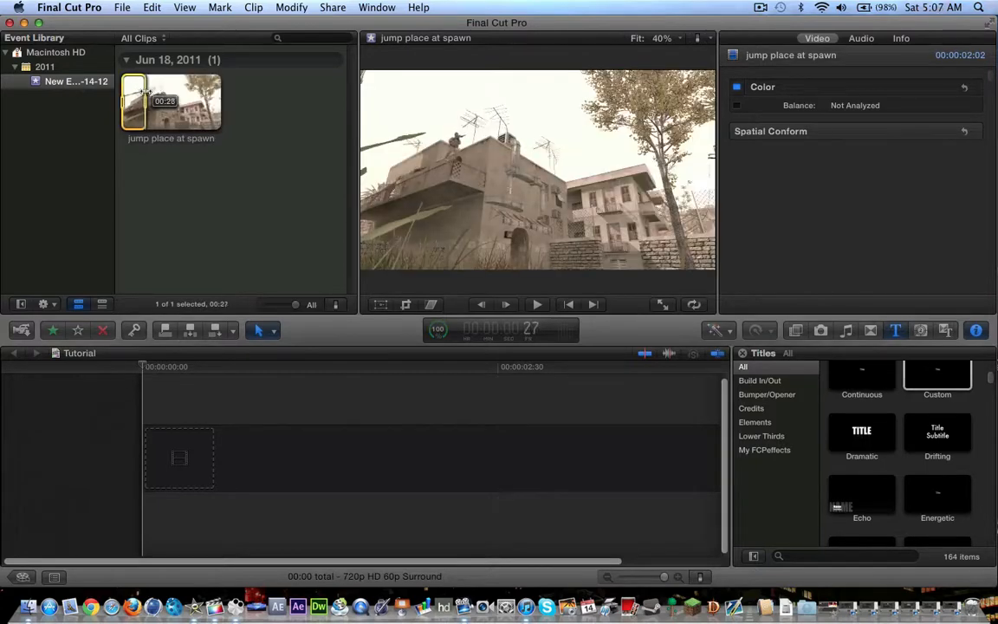
mouse_move(143, 101)
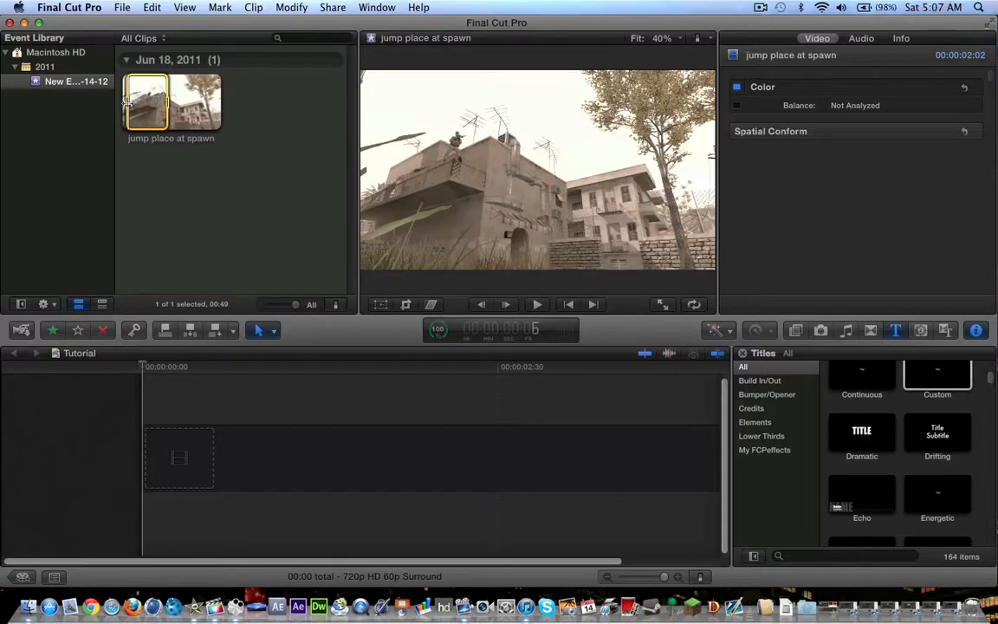
Drag the jump range into the timeline with 720p 60p properties and retime it to 25%.
drag(171, 102, 191, 459)
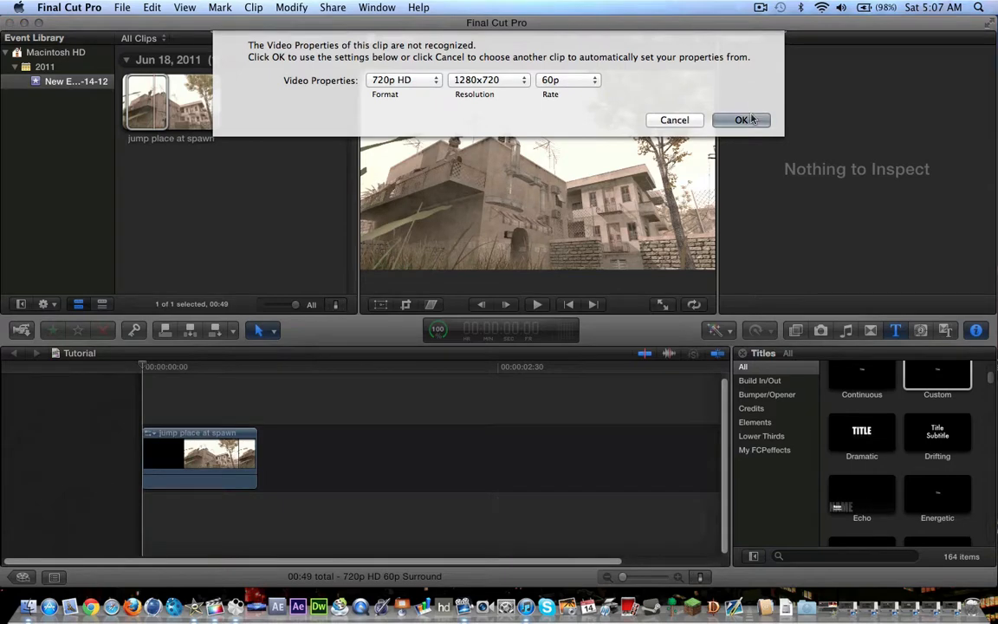
click(740, 119)
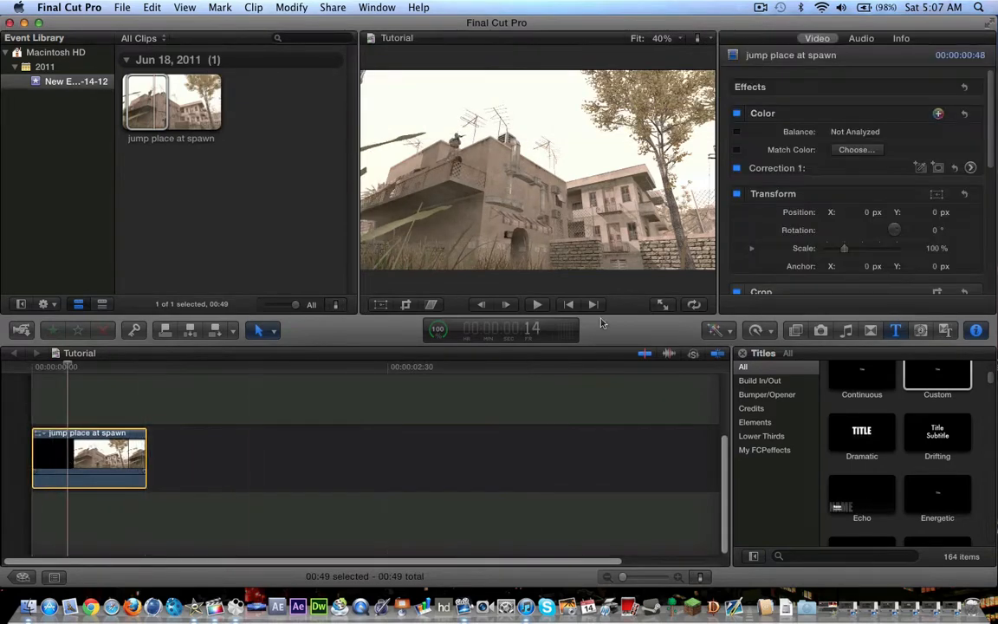
click(755, 330)
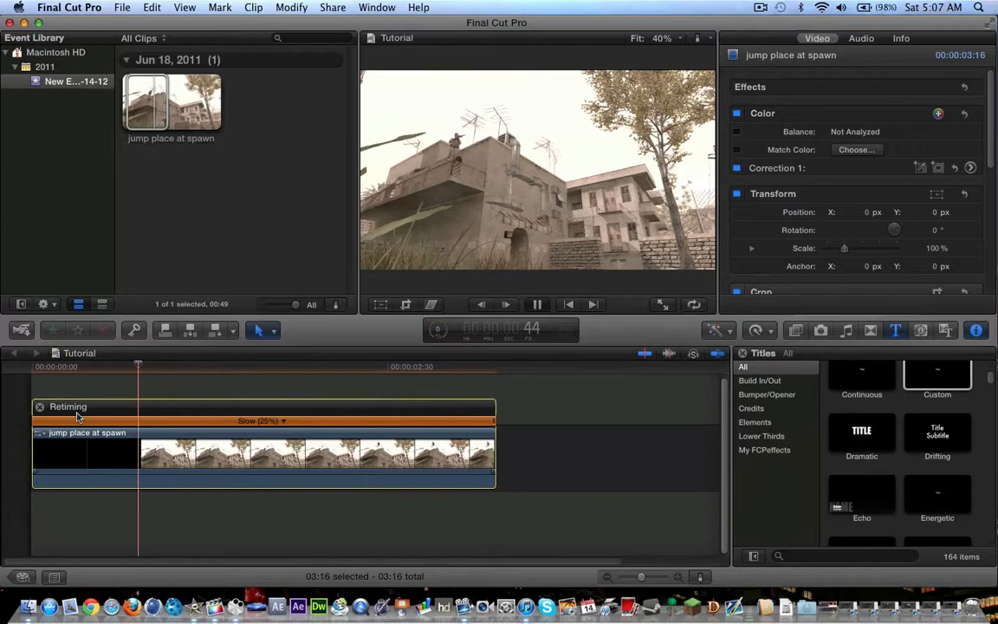
click(535, 304)
text(MOTION TRACKING)
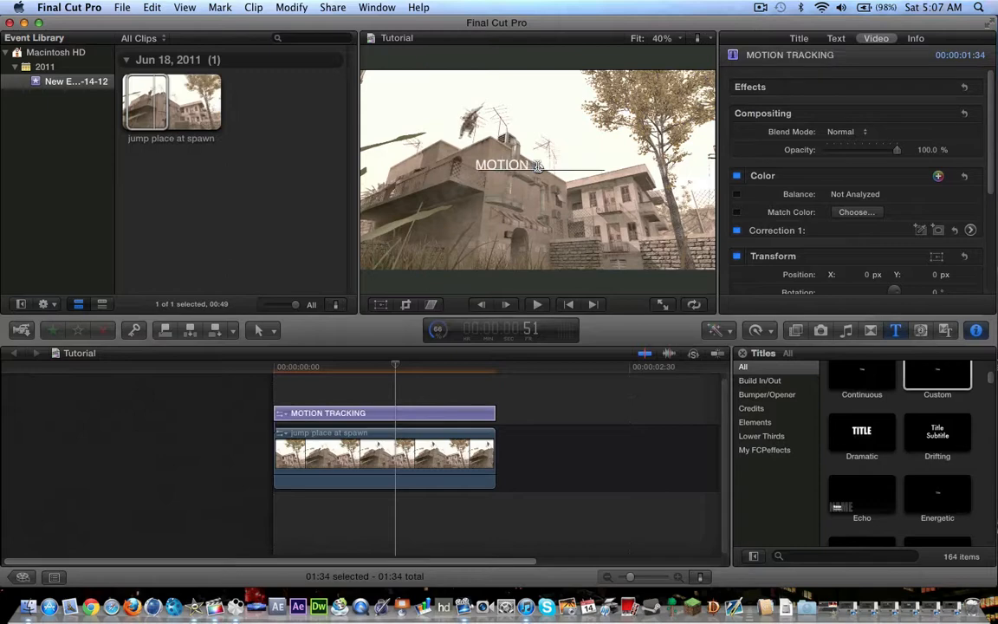
mouse_move(594, 202)
text(TRACKIN)
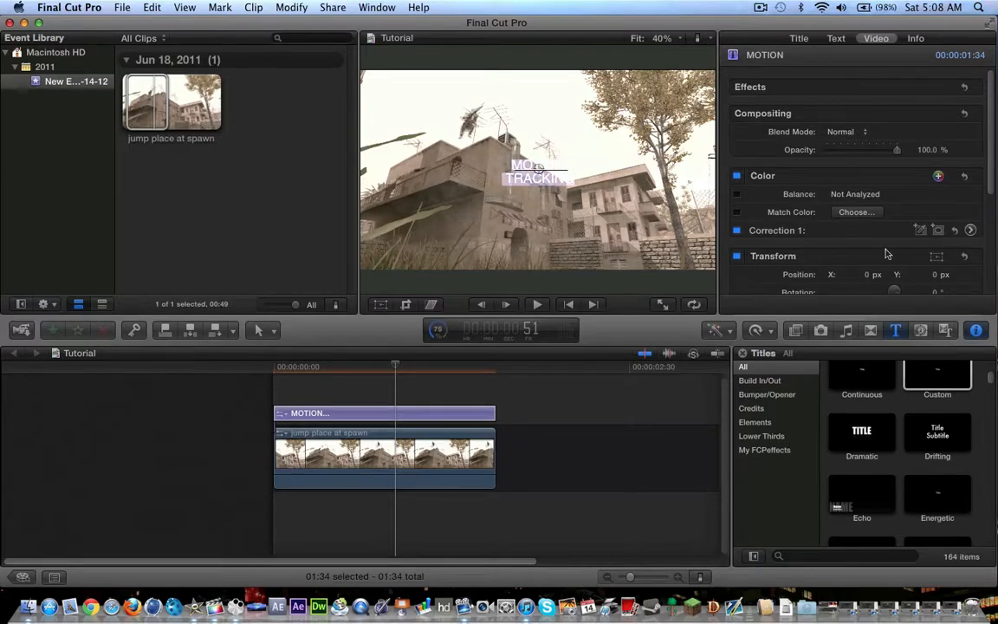
Show the title's text settings and browse the font list for a new font.
click(835, 38)
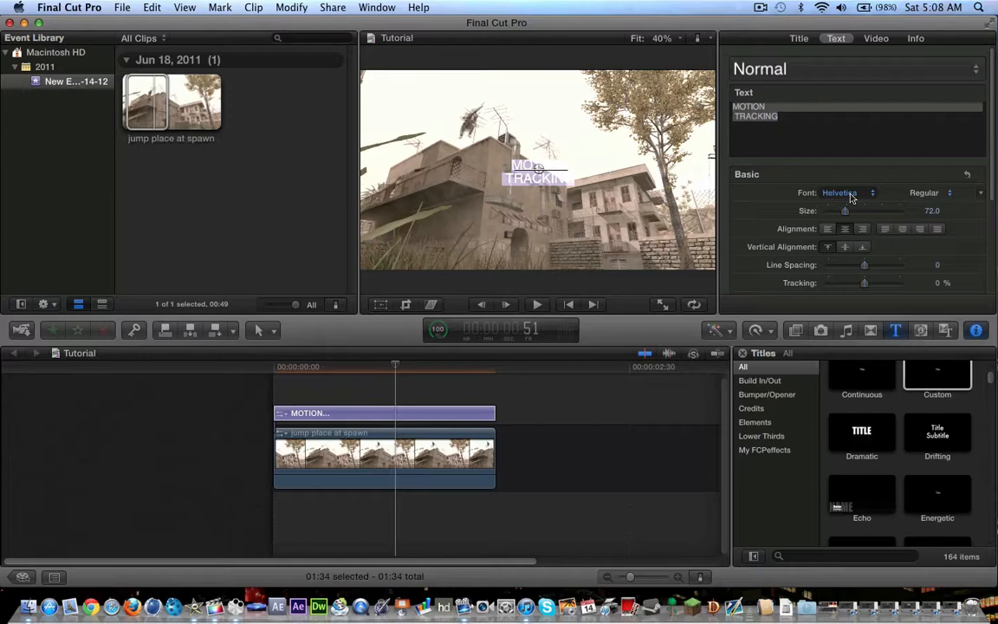
click(840, 193)
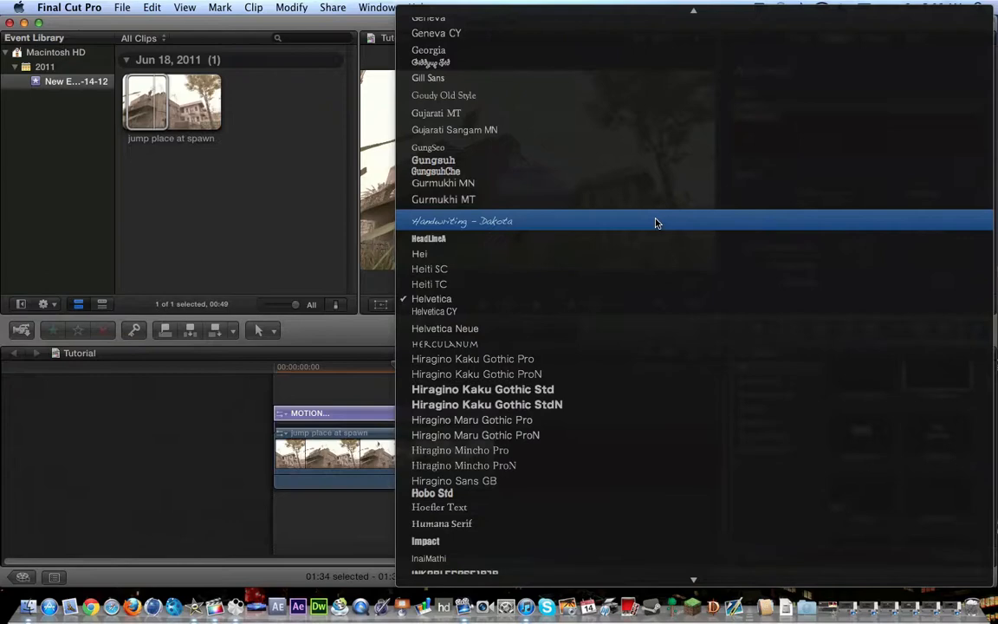
scroll(up, 3)
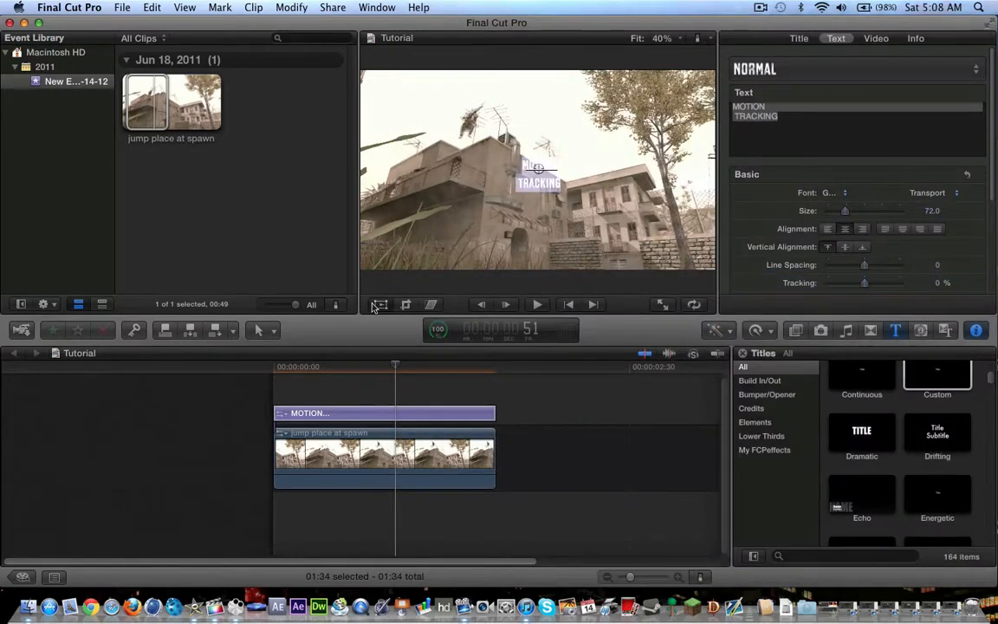
Set the title's face color to black, move it beside the rooftop player, and show animation settings.
click(379, 304)
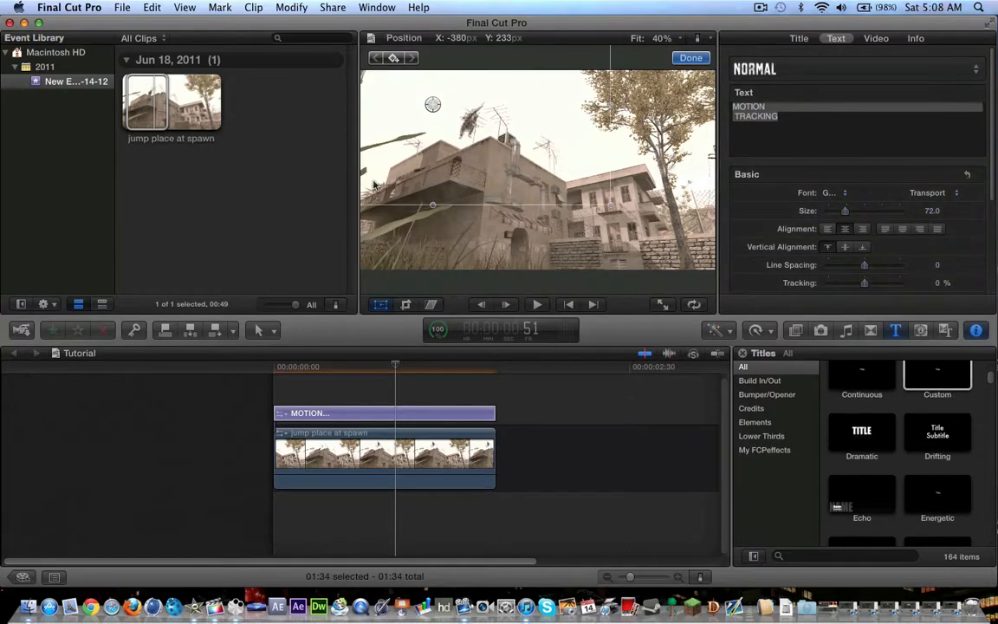
scroll(down, 3)
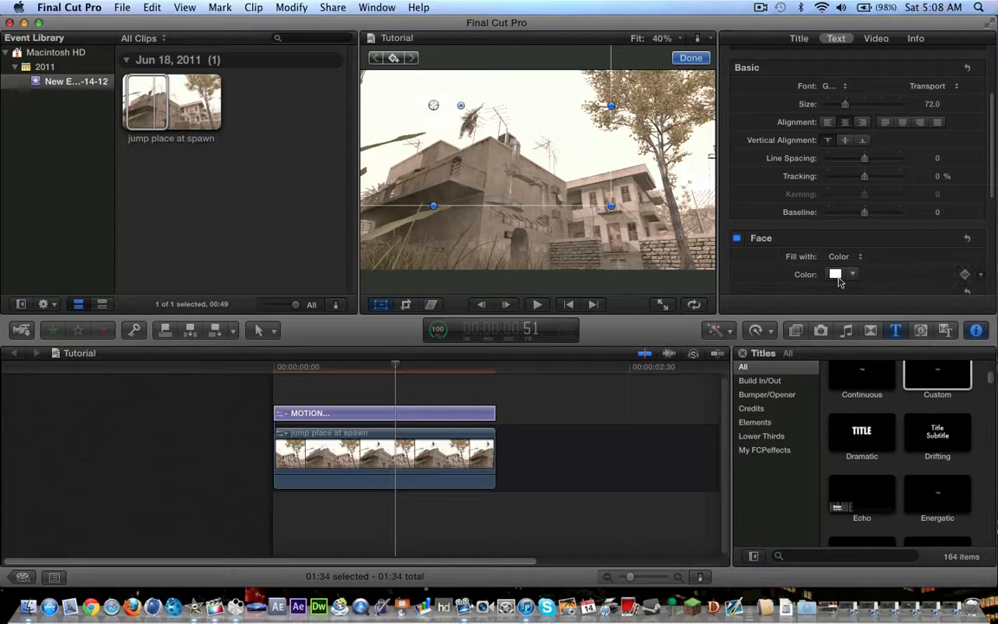
click(835, 273)
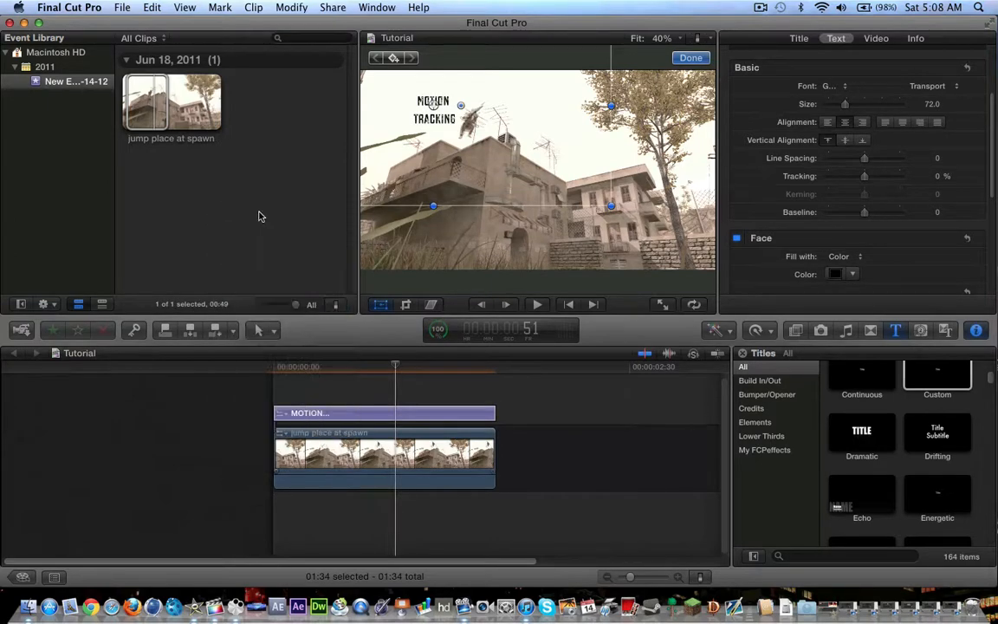
drag(433, 117, 437, 112)
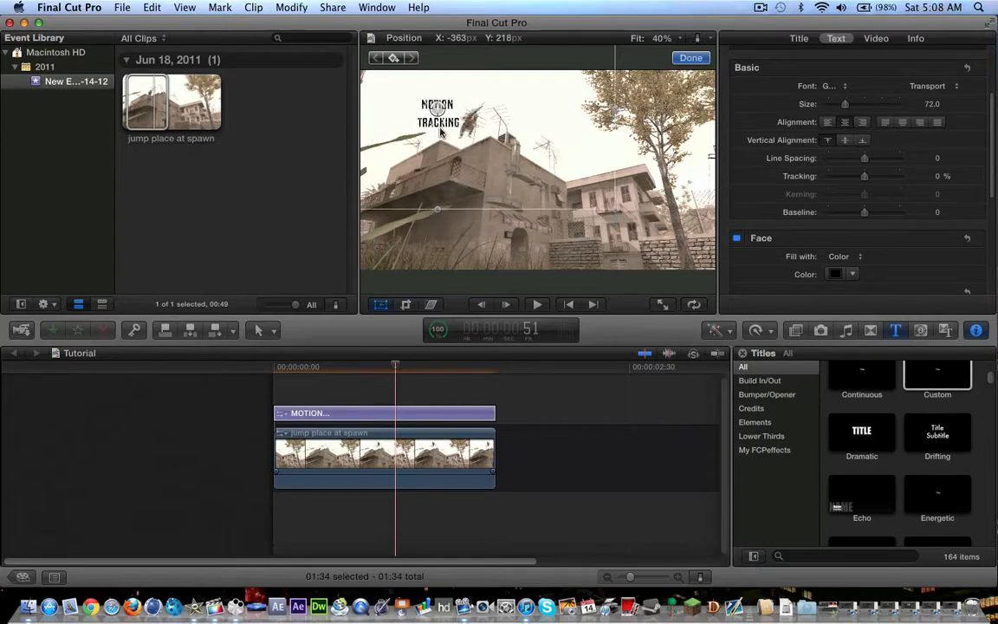
click(690, 57)
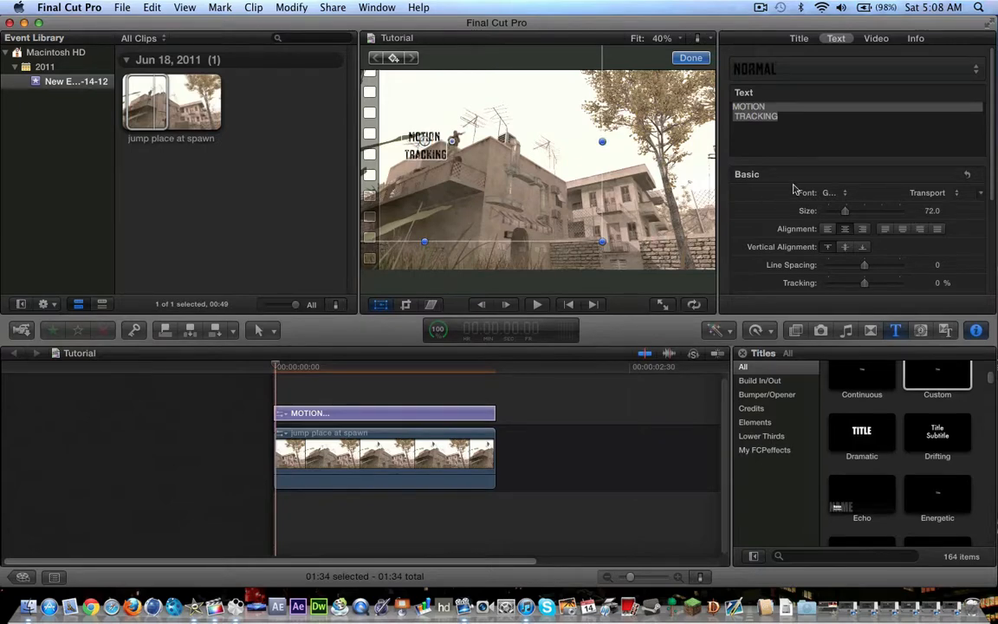
mouse_move(797, 39)
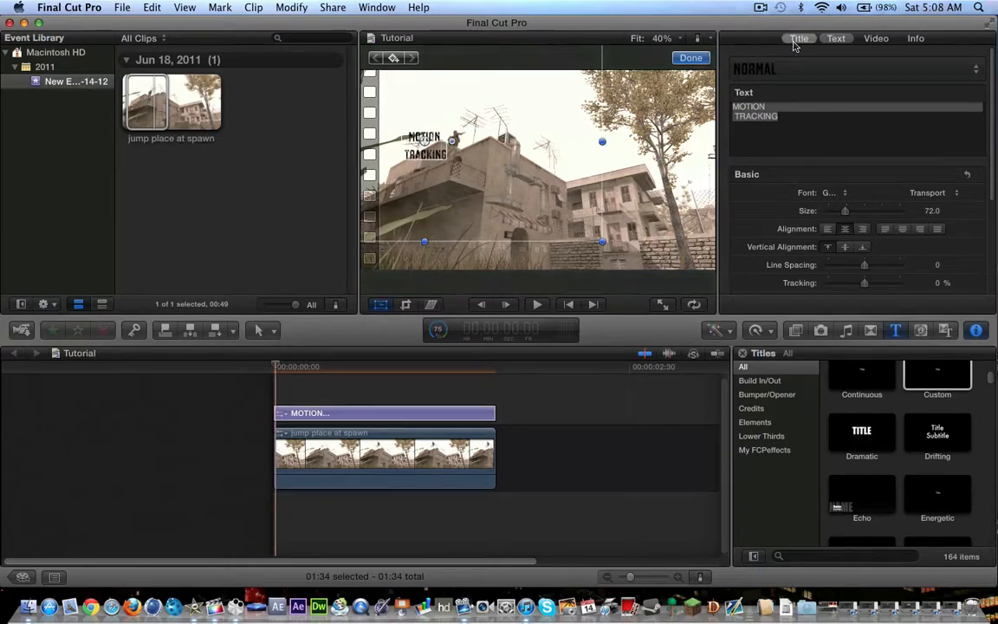
click(799, 37)
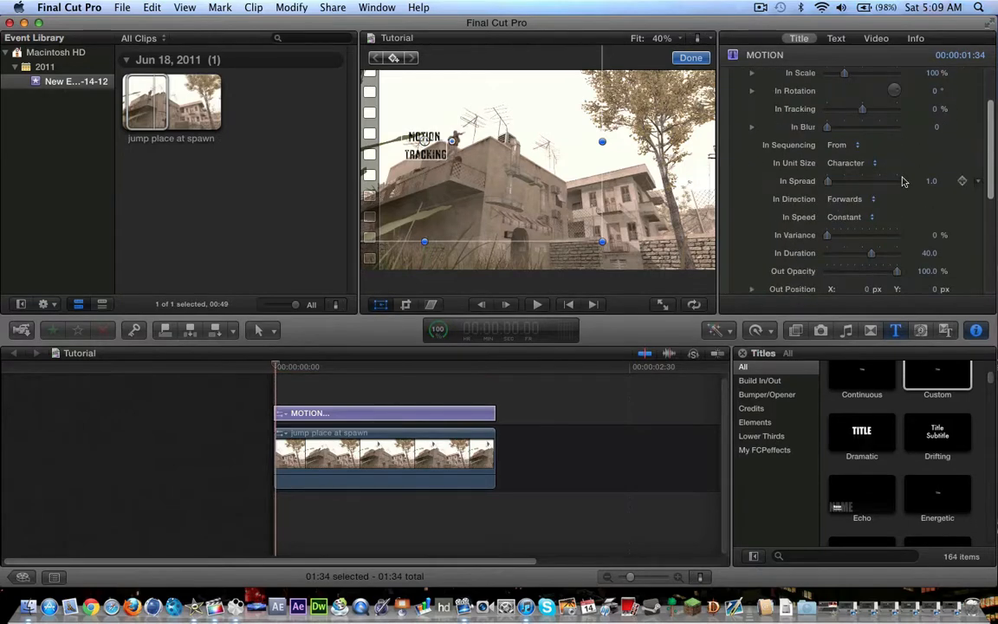
Wrap the MOTION TRACKING title clip into a New Compound Clip.
right_click(310, 412)
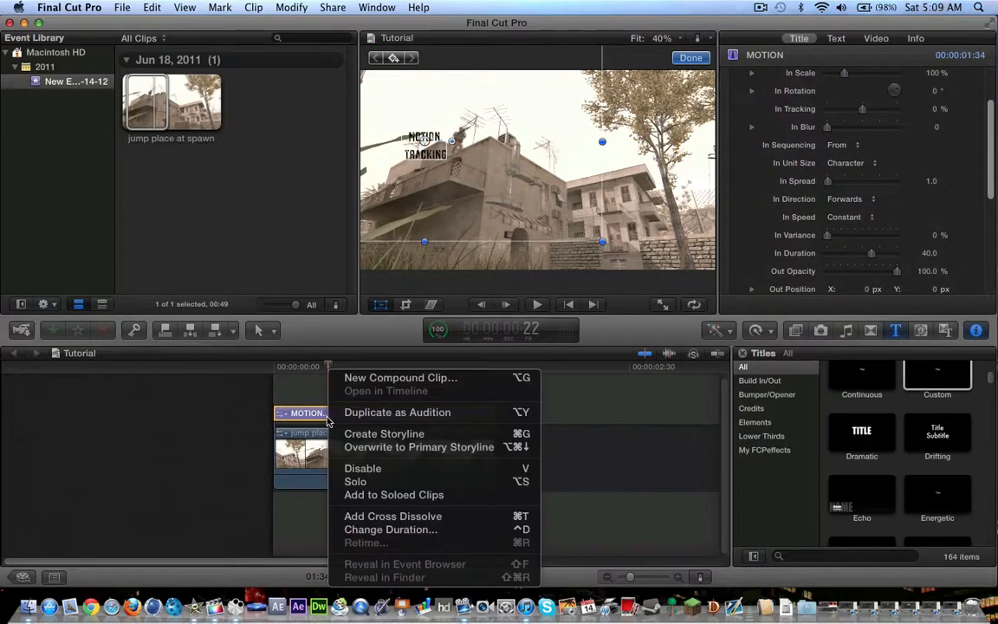
click(400, 377)
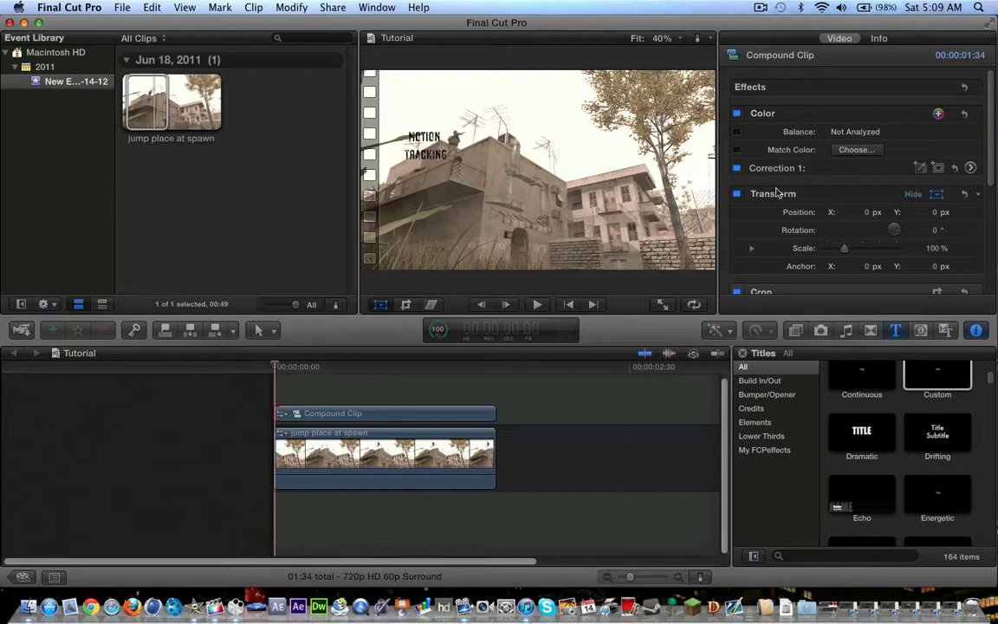
mouse_move(905, 226)
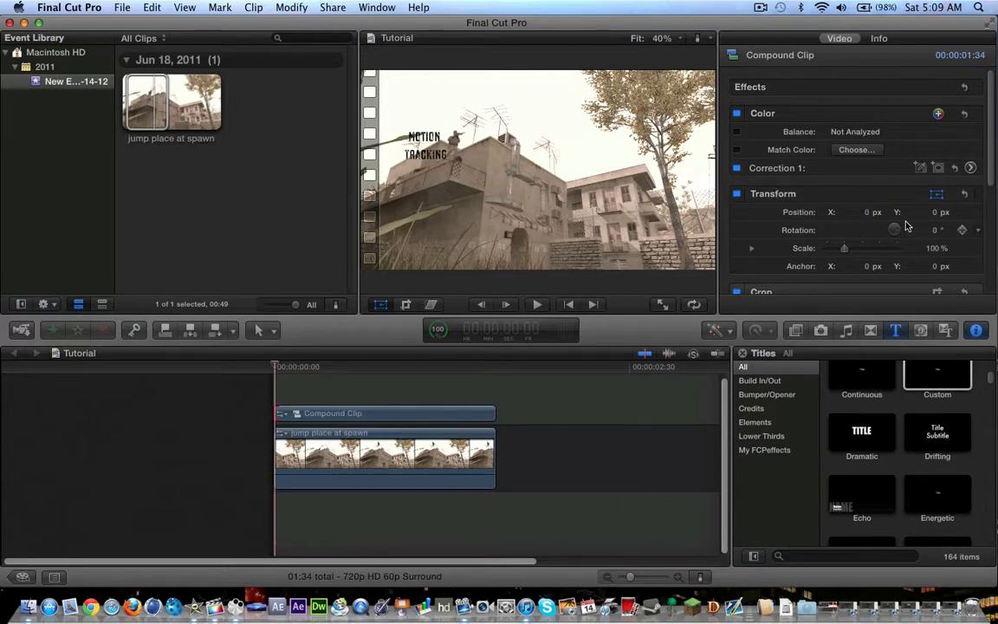
mouse_move(845, 266)
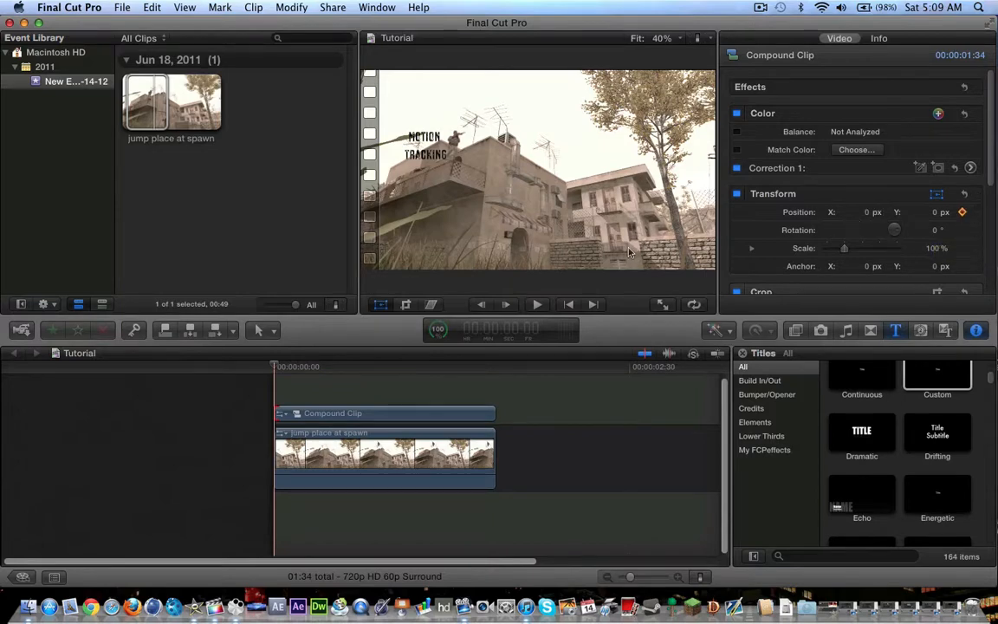
mouse_move(511, 276)
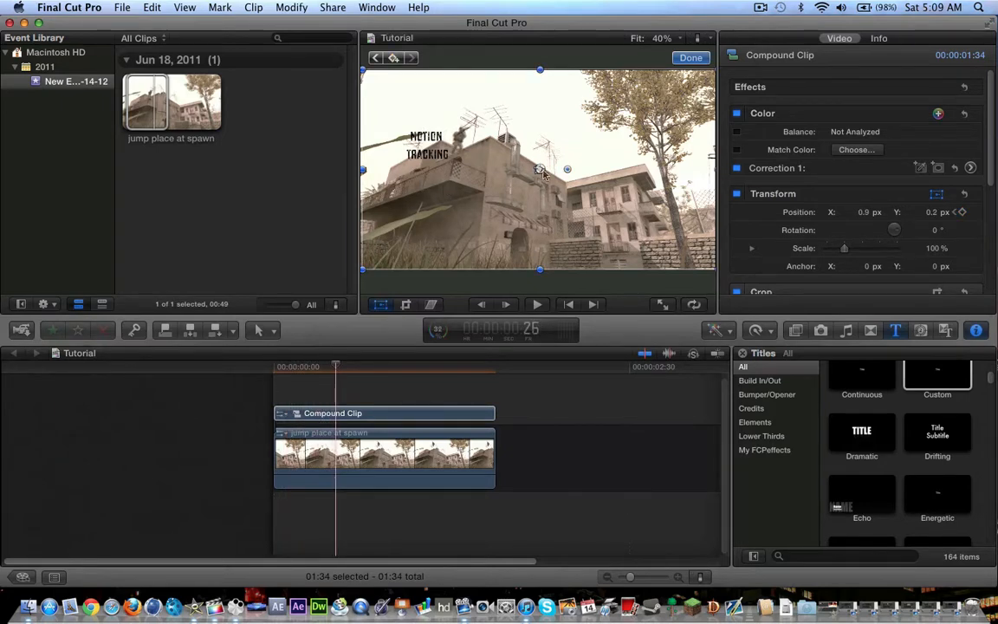
mouse_move(621, 157)
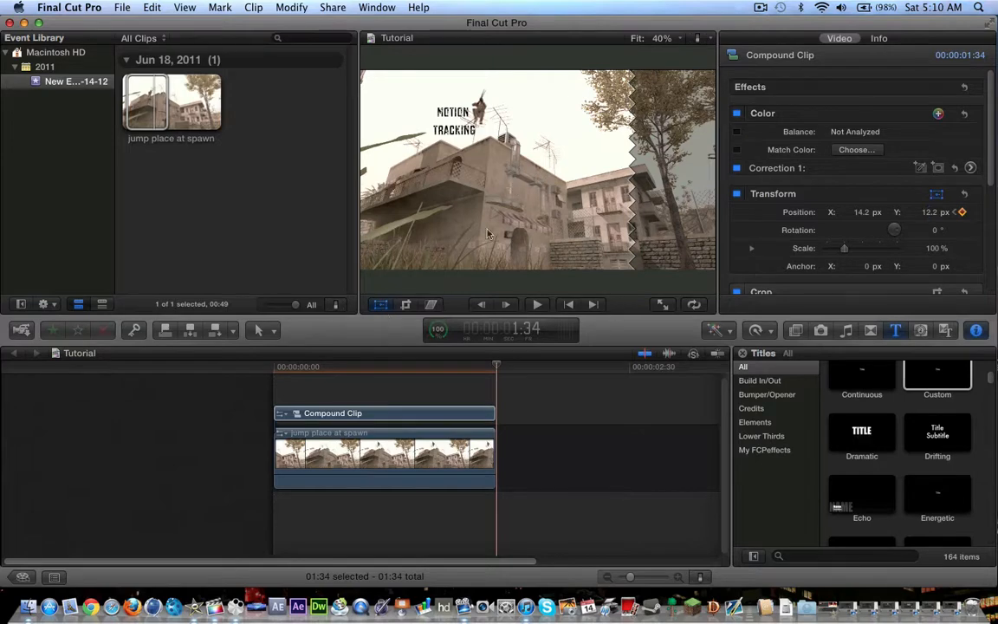
mouse_move(467, 252)
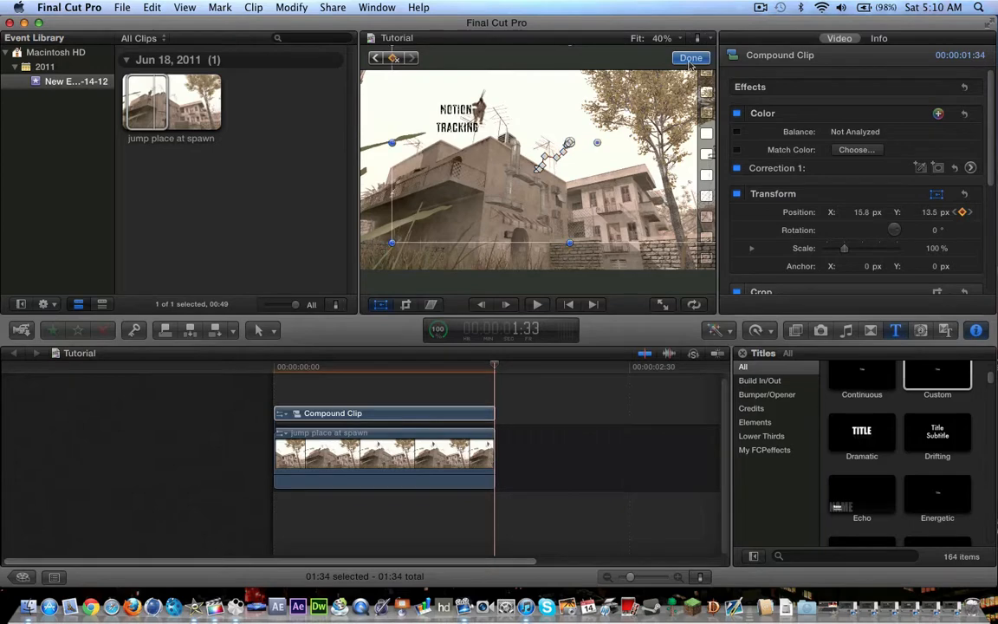
Finish editing the title's motion path and select the game footage clip.
click(690, 58)
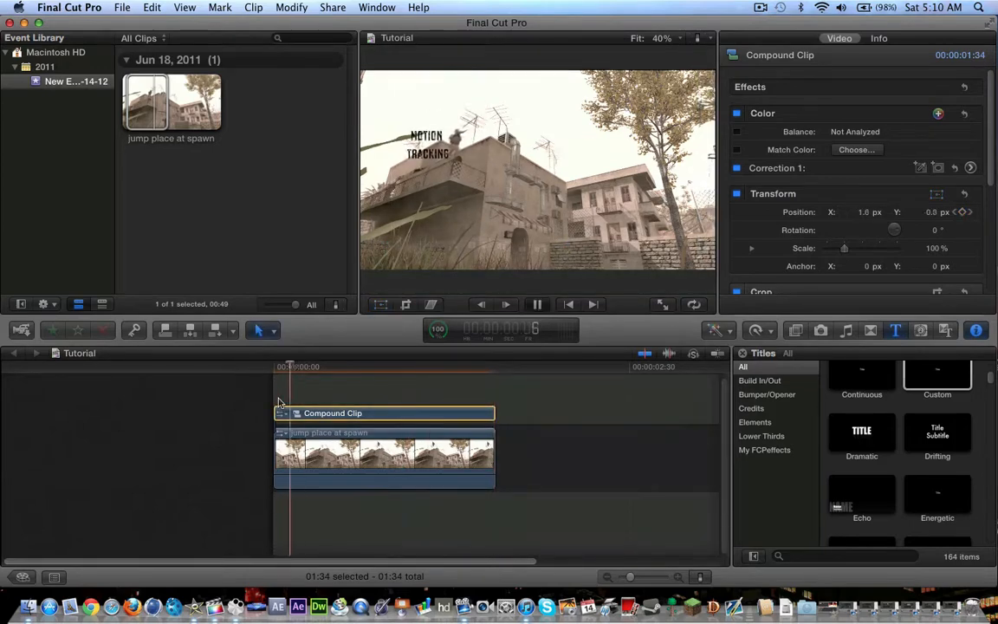
click(536, 304)
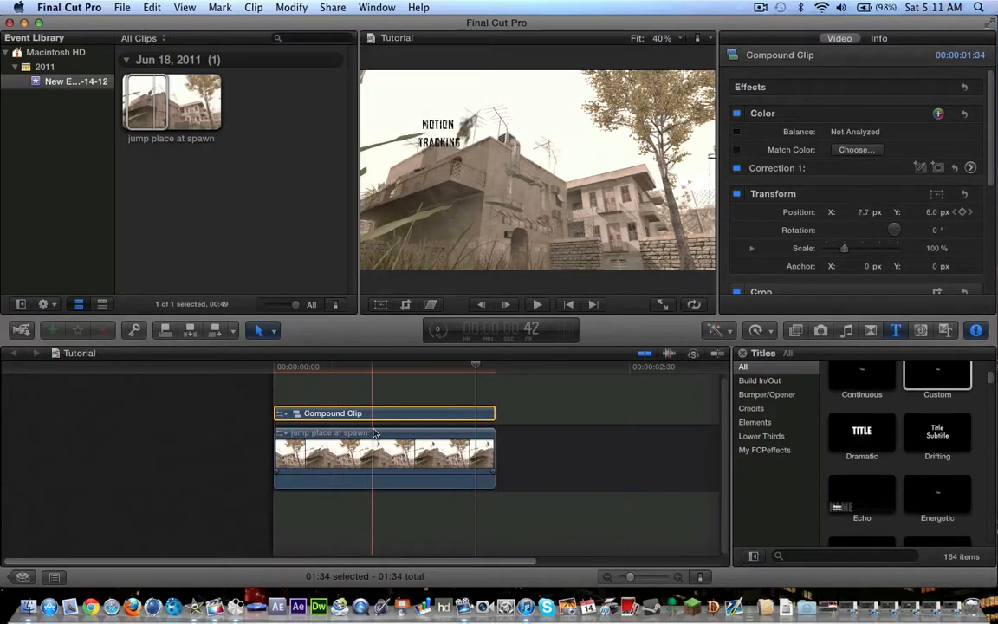
click(295, 449)
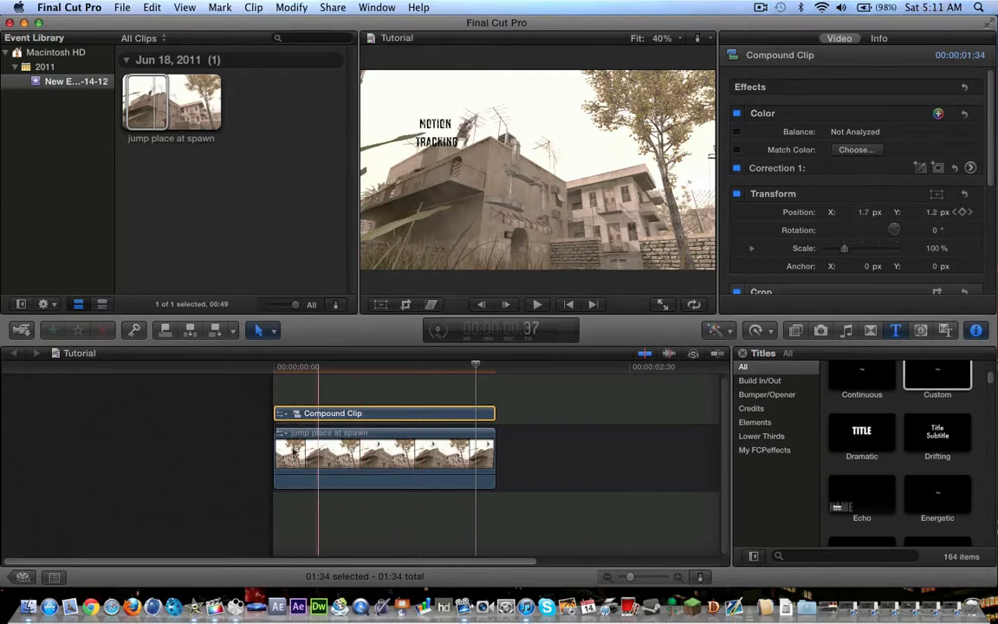
click(384, 456)
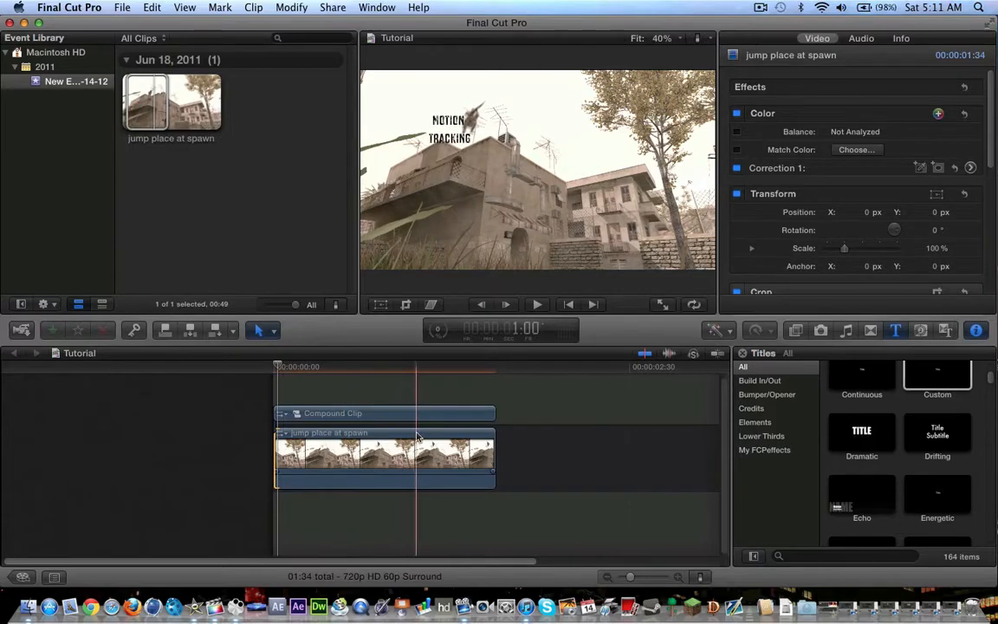
Scrub mid, late and end frames of the jump to confirm the title follows the player.
click(471, 435)
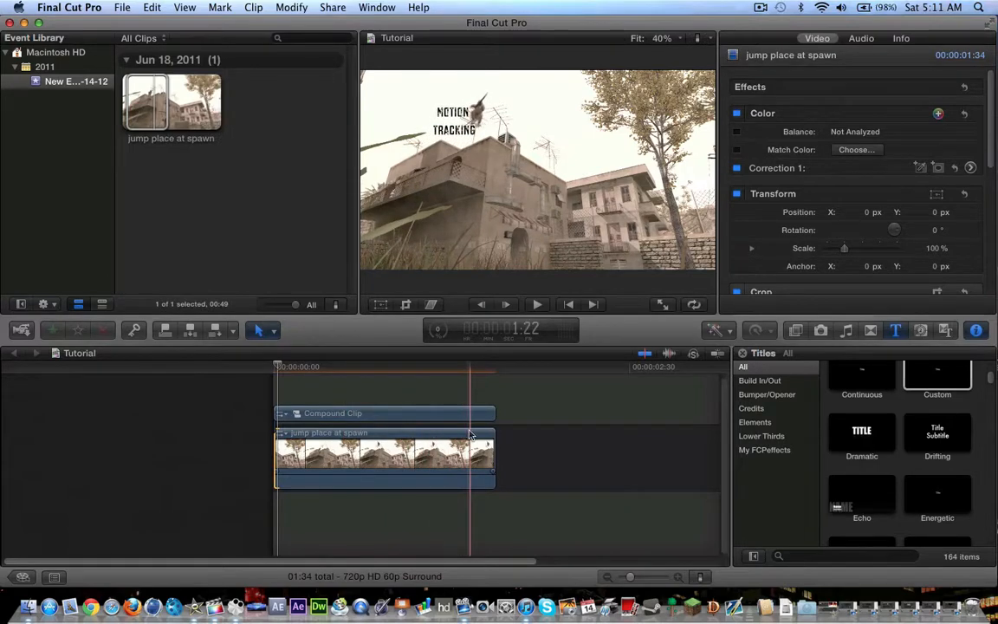
click(404, 454)
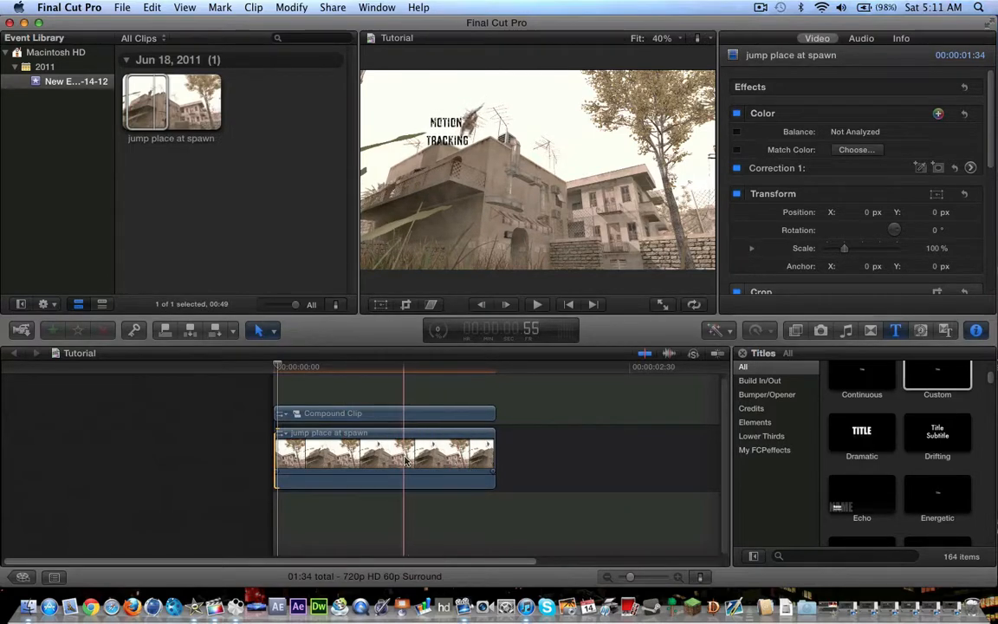
click(450, 441)
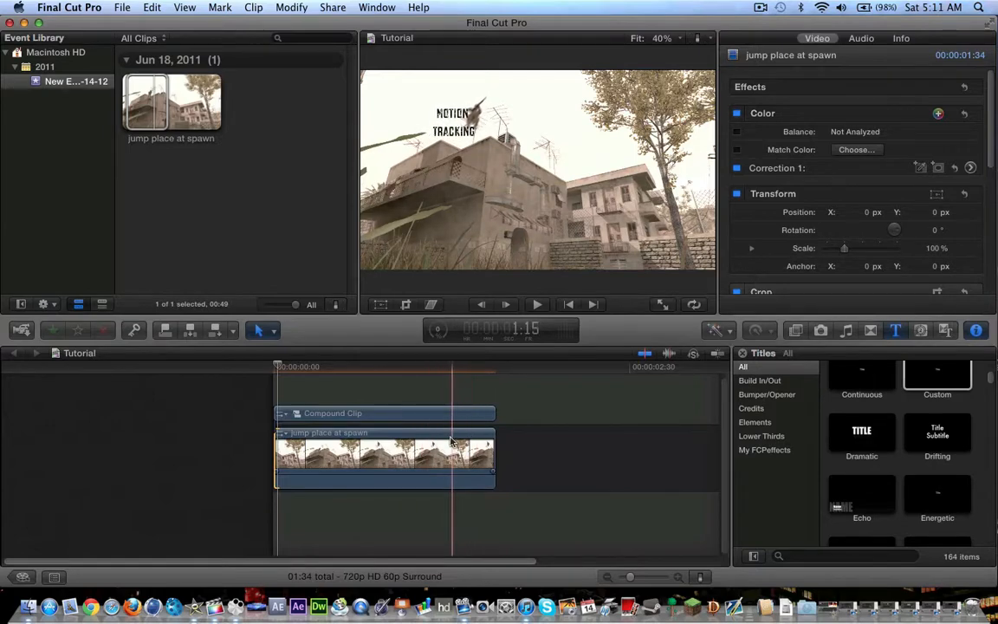
click(440, 442)
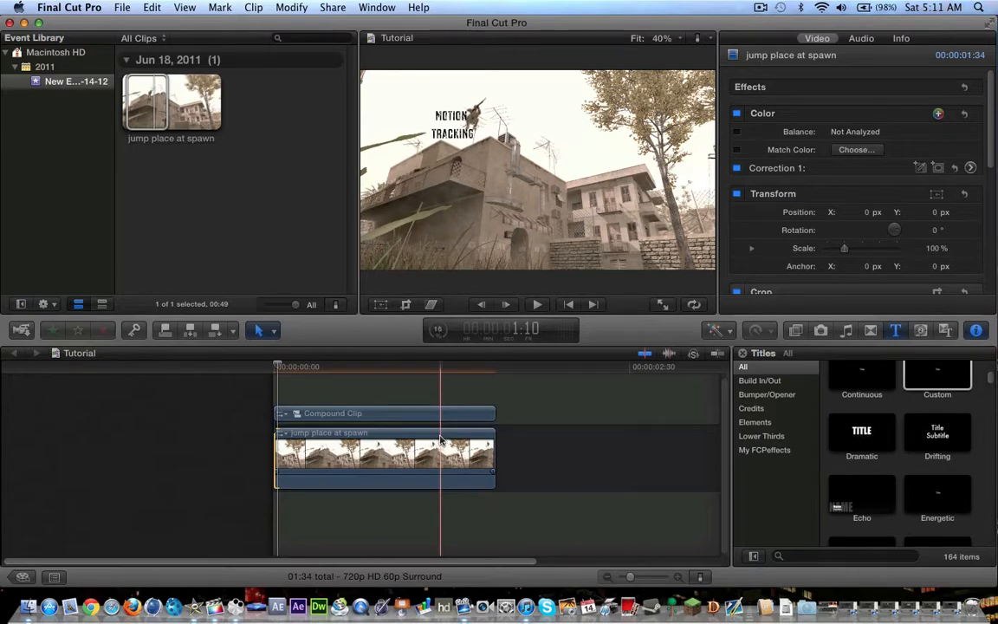
click(435, 442)
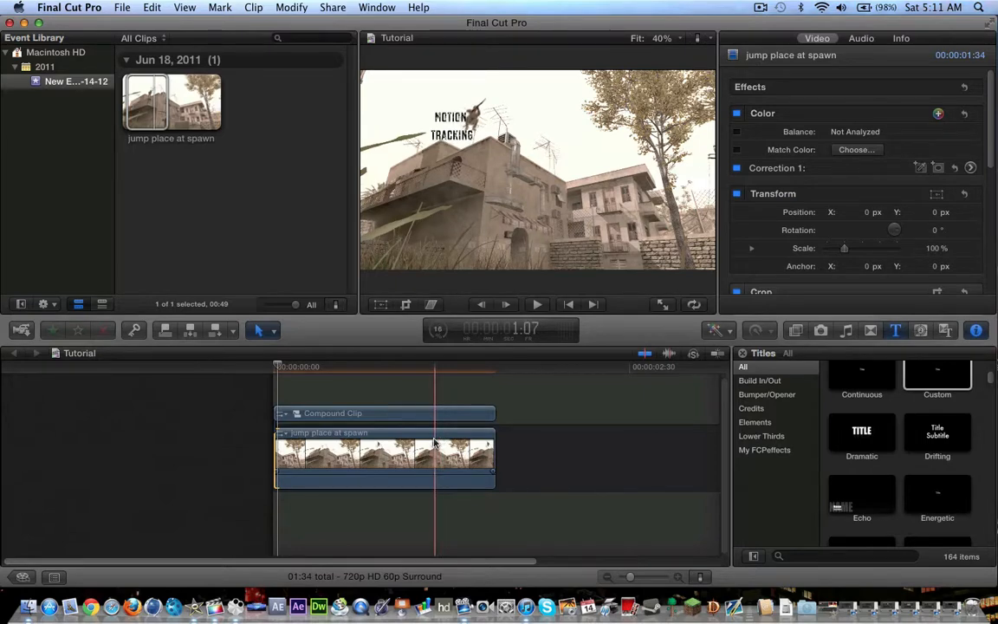